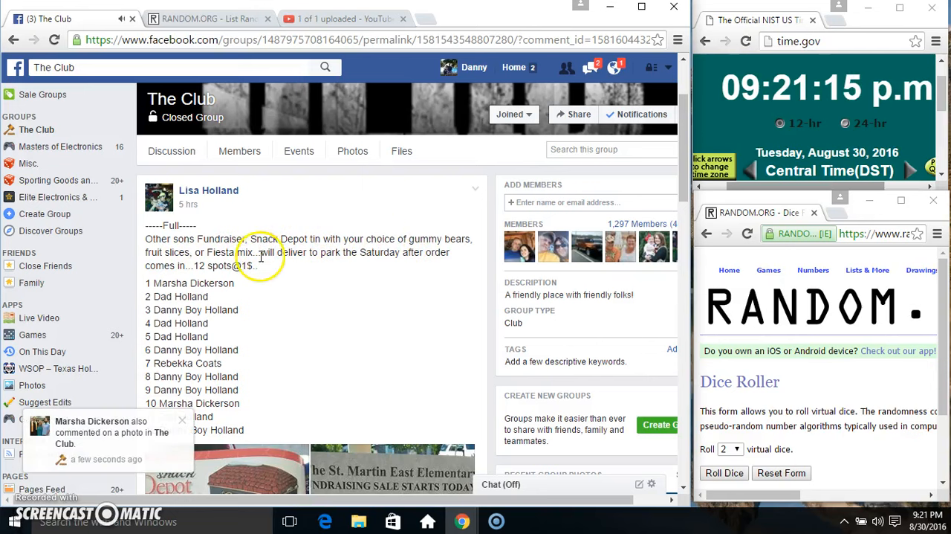
{"action": "mouse_move", "coordinate": [249, 249]}
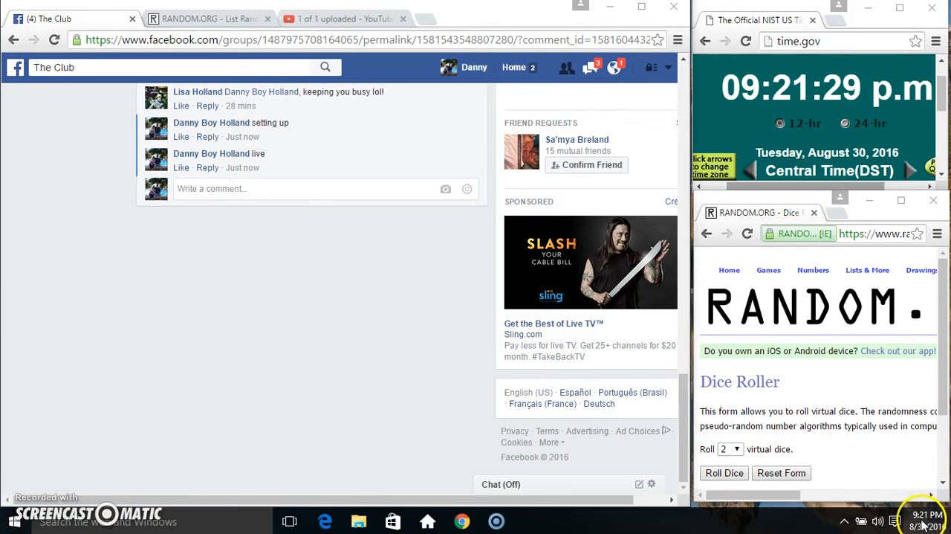
Bring back the 12-name fundraiser list form and roll two dice, getting a 3 and a 6
{"action": "left_click", "coordinate": [208, 19]}
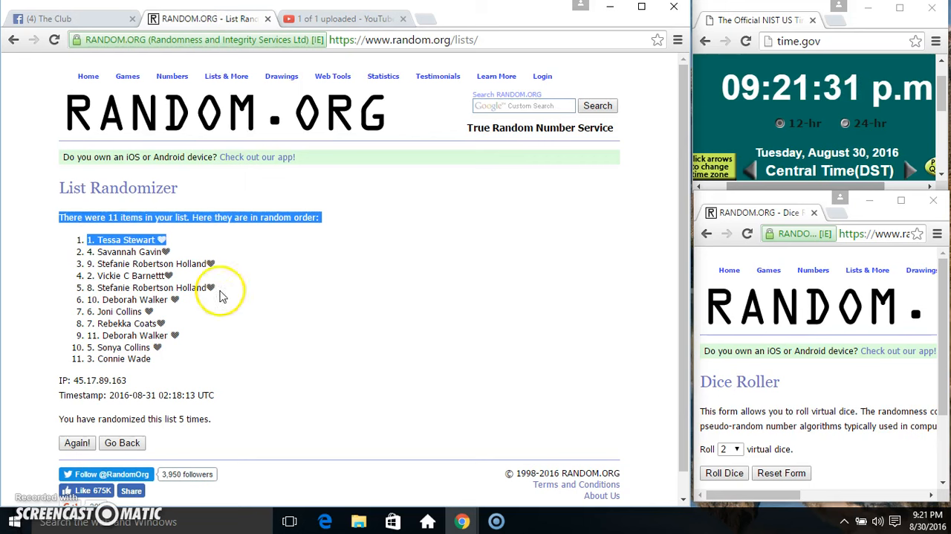
{"action": "left_click", "coordinate": [122, 442]}
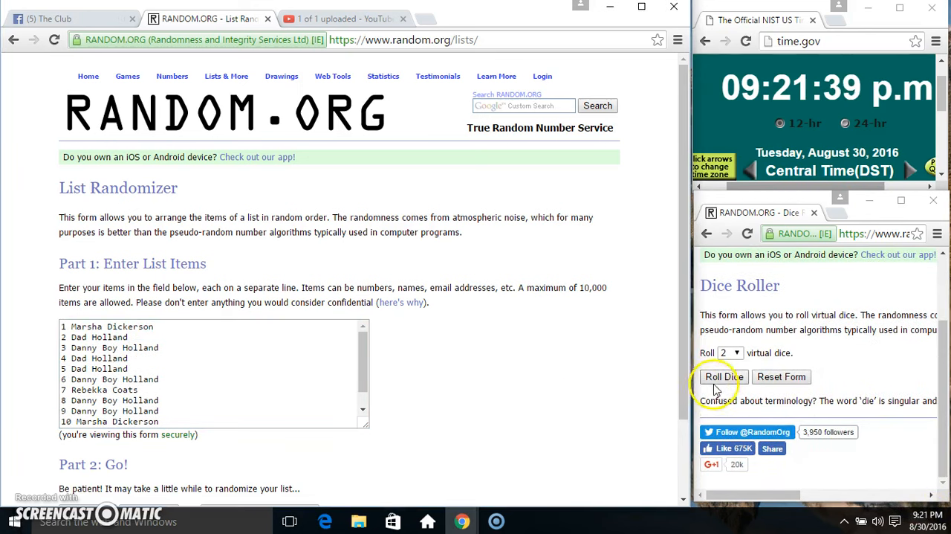
{"action": "left_click", "coordinate": [722, 376]}
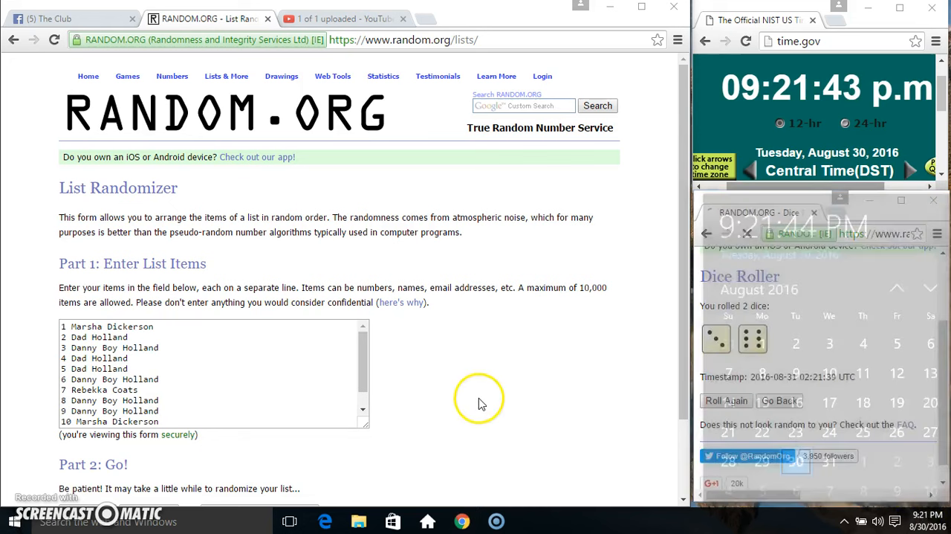
{"action": "scroll", "scroll_direction": "down", "scroll_amount": 3}
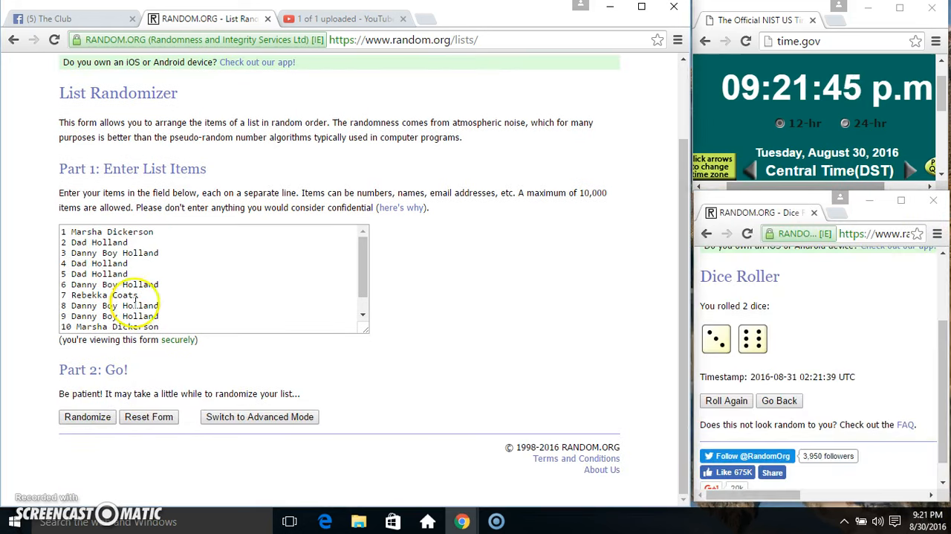
Shuffle the 12-name list until it reads randomized 9 times, then return to the Facebook post
{"action": "left_click", "coordinate": [87, 416]}
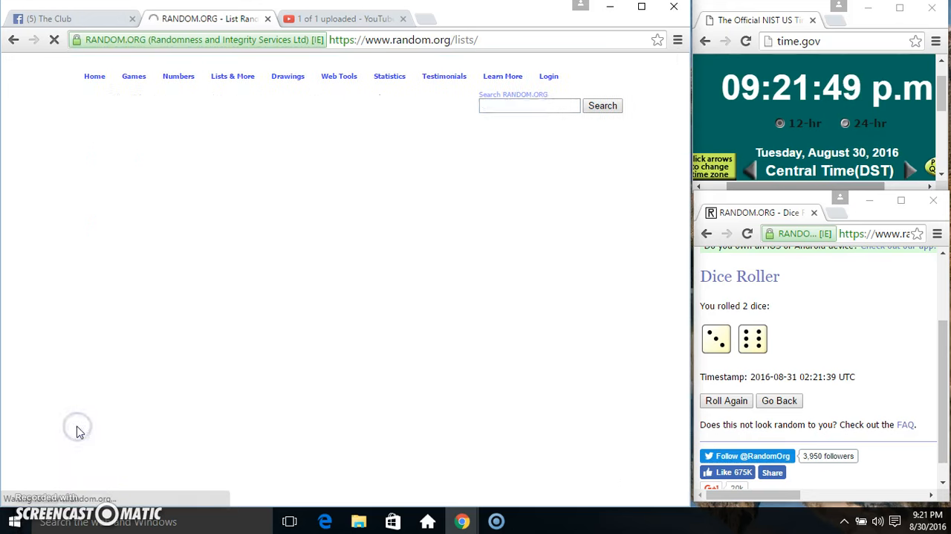
{"action": "left_click", "coordinate": [76, 446]}
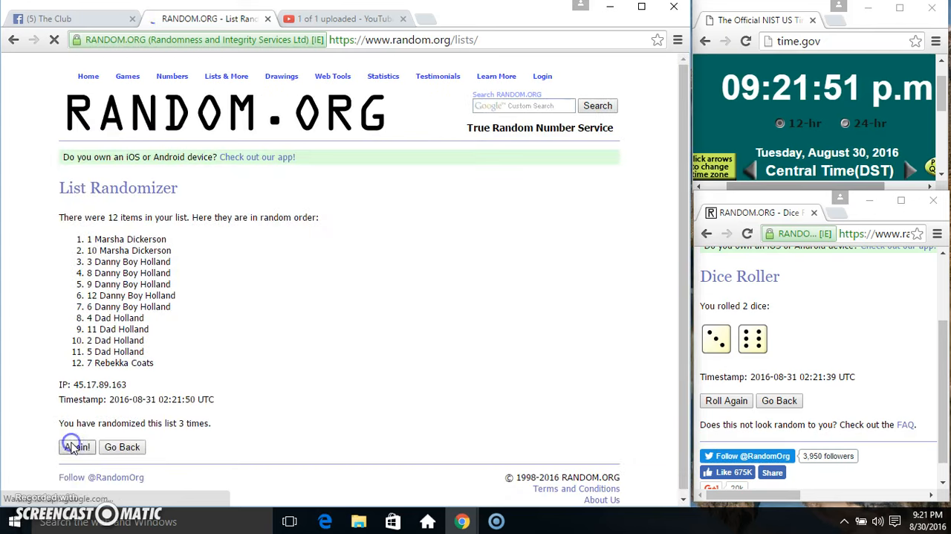
{"action": "left_click", "coordinate": [75, 446]}
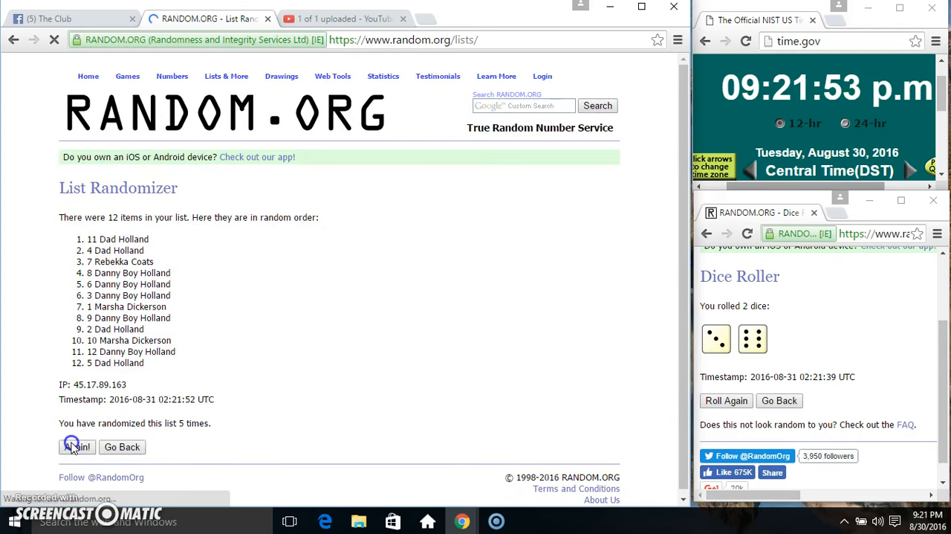
{"action": "left_click", "coordinate": [77, 446]}
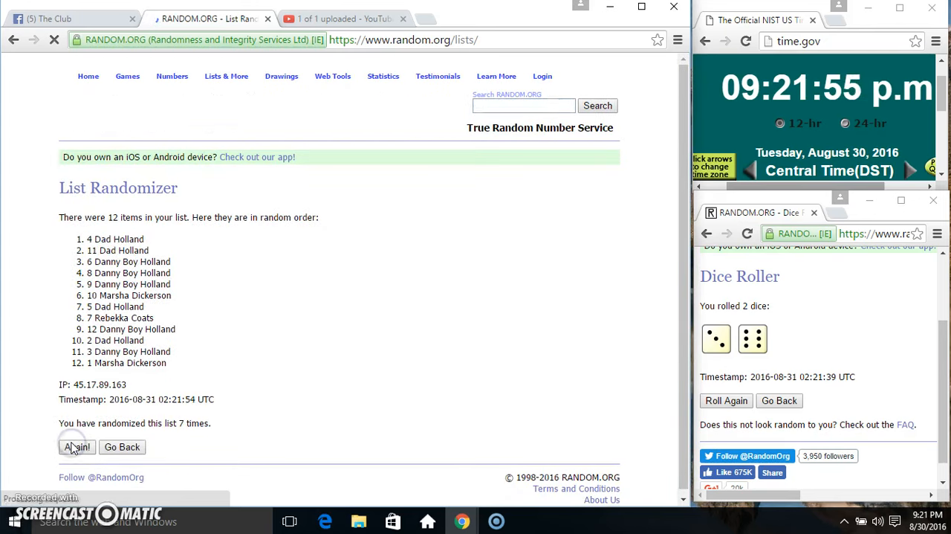
{"action": "left_click", "coordinate": [77, 446]}
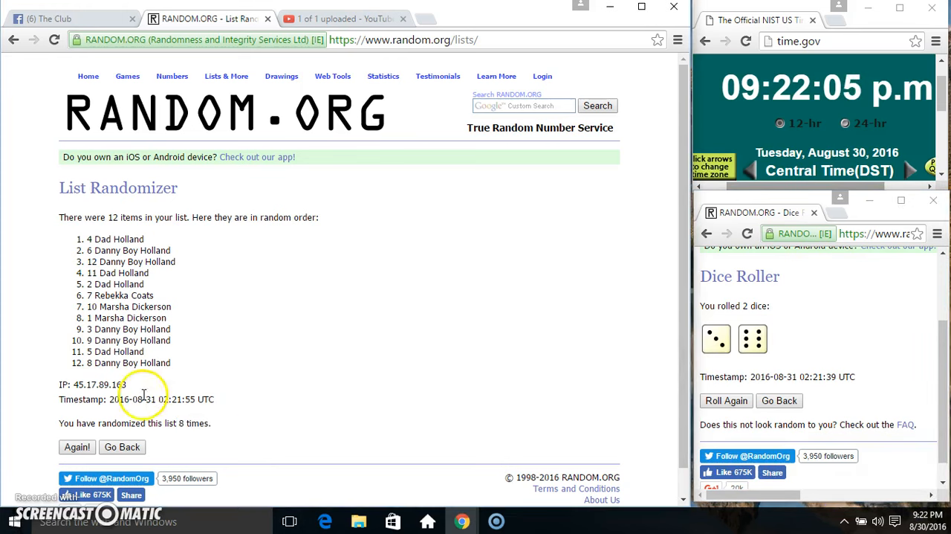
{"action": "left_click", "coordinate": [76, 446]}
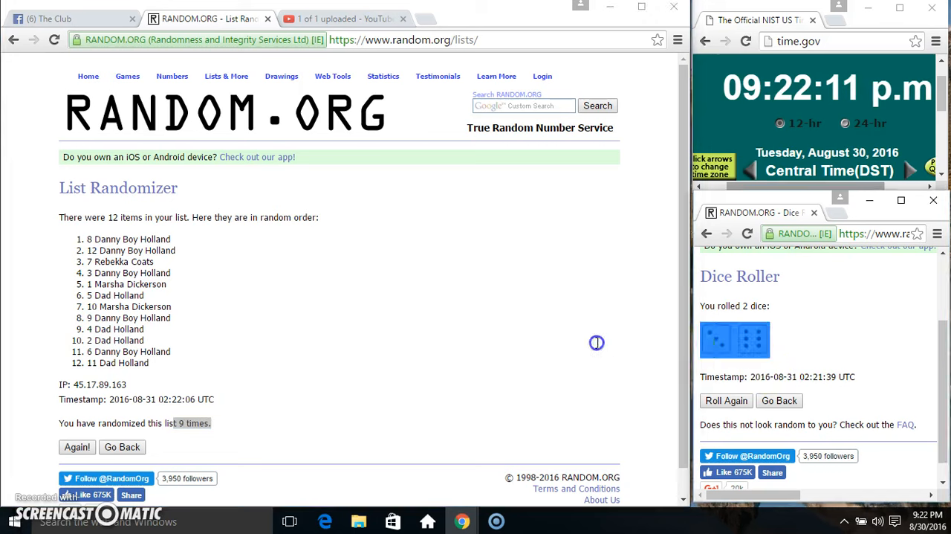
{"action": "left_click", "coordinate": [67, 19]}
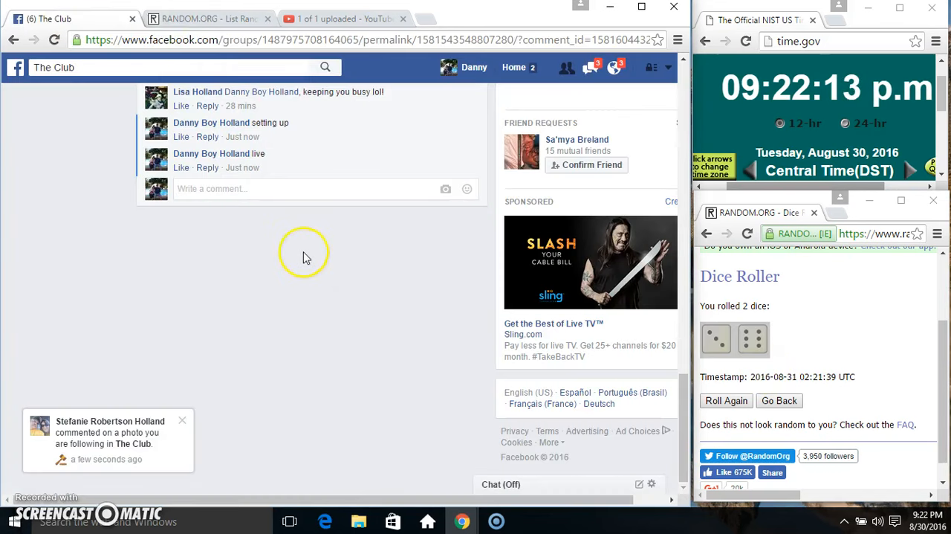